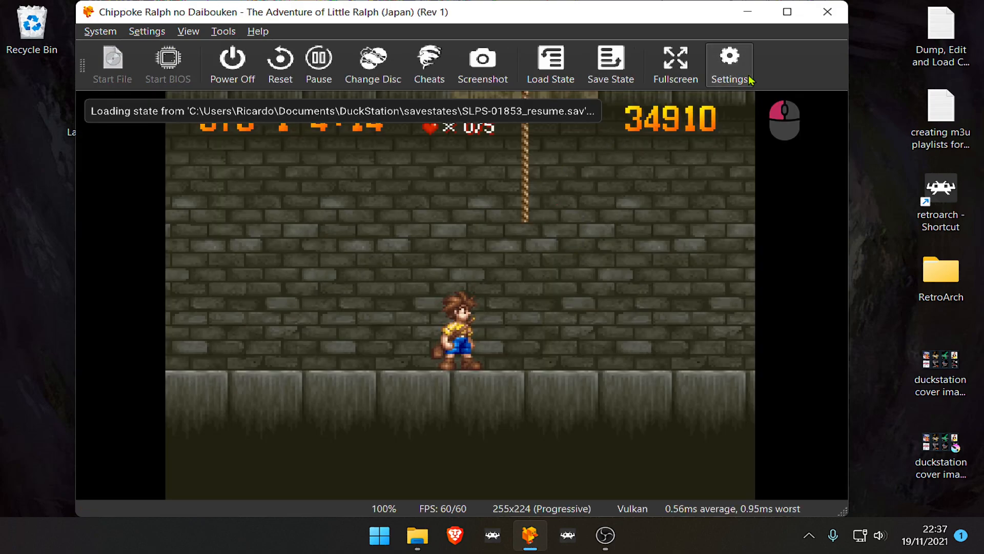
Step: Enable post-processing and add the dolphinfx/scanlines shader to the chain
{"action": "left_click", "coordinate": [729, 63]}
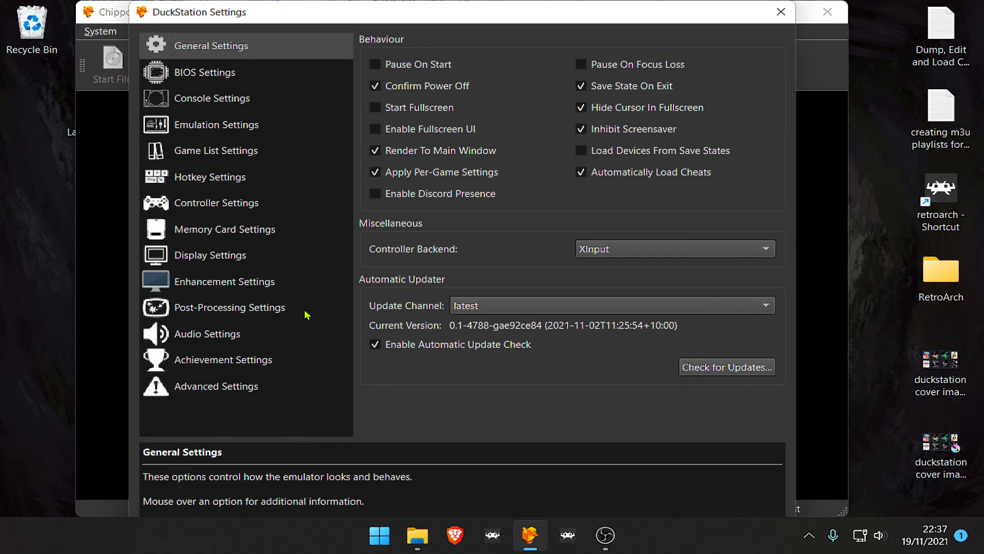
{"action": "left_click", "coordinate": [230, 307]}
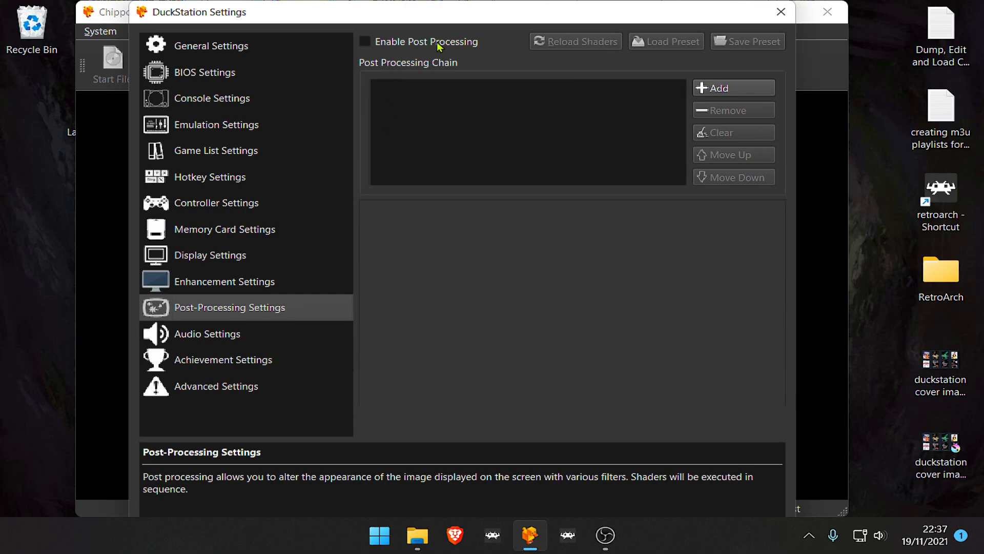
{"action": "left_click", "coordinate": [364, 41]}
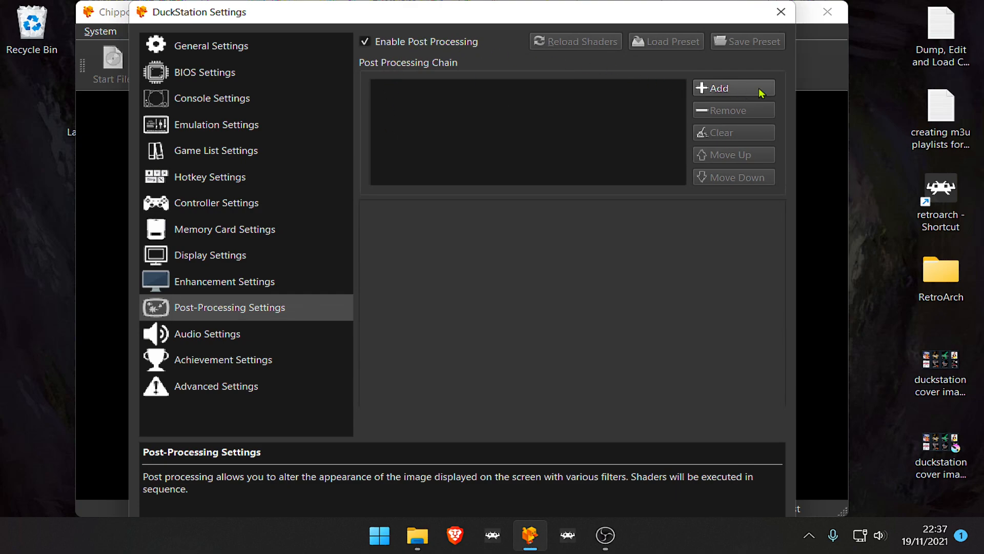
{"action": "left_click", "coordinate": [732, 88]}
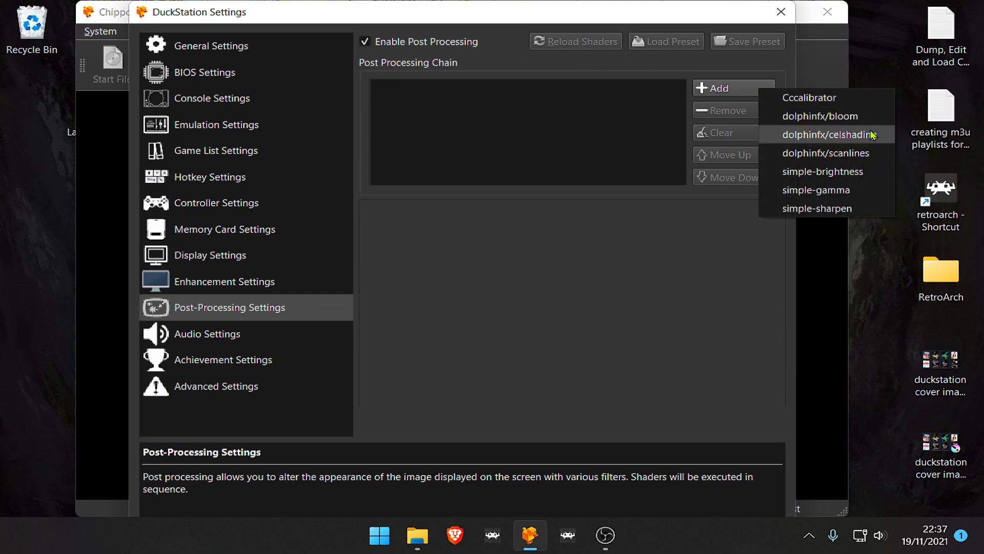
{"action": "left_click", "coordinate": [826, 153]}
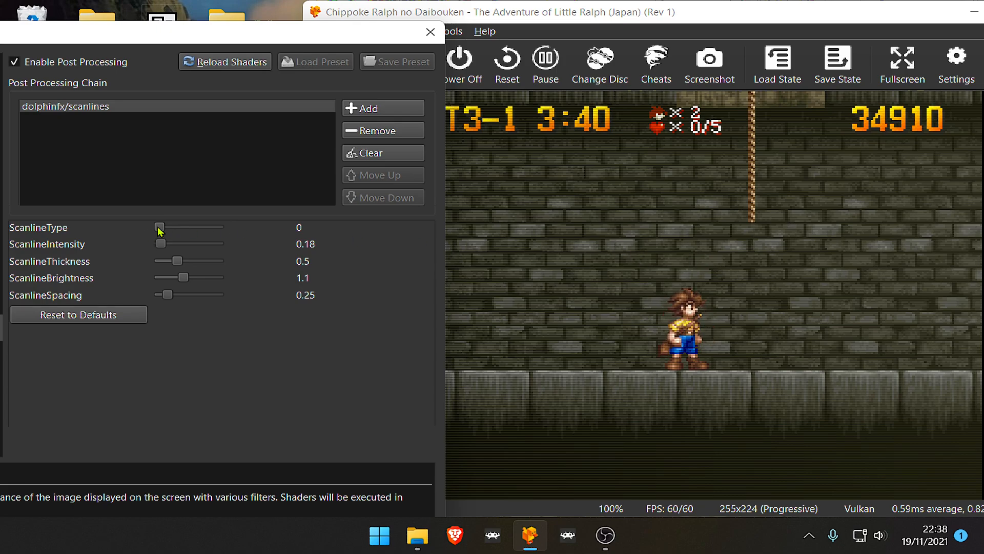
Step: Switch the ScanlineType slider to scanline pattern type 2
{"action": "left_click_drag", "start_coordinate": [158, 227], "coordinate": [191, 227]}
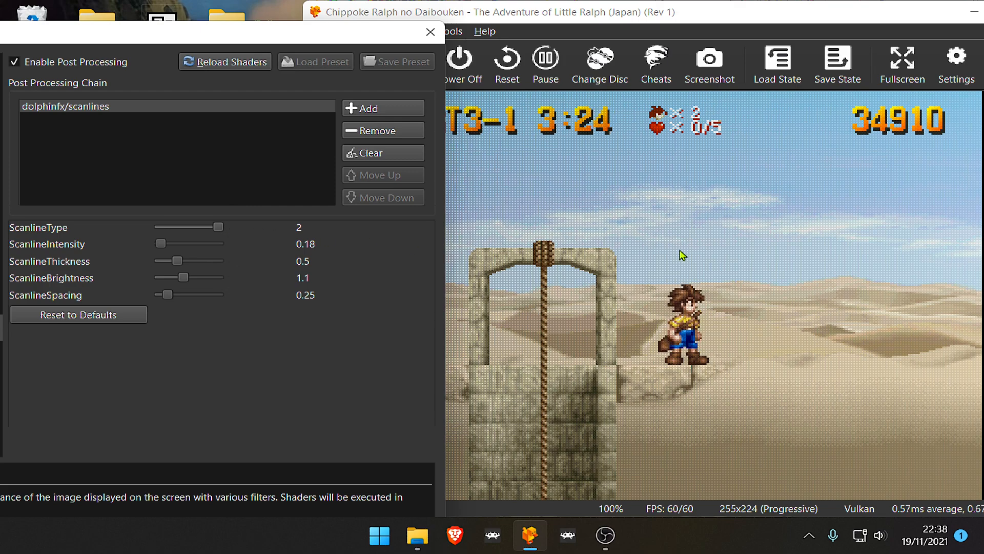
{"action": "mouse_move", "coordinate": [372, 257]}
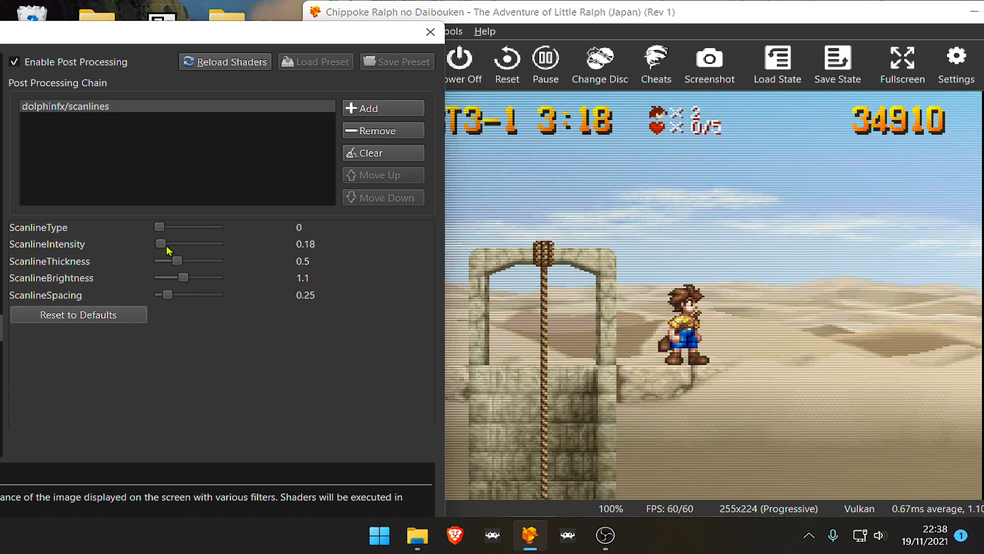
Step: Try stronger scanline intensity, then lower it to about 0.15
{"action": "left_click_drag", "start_coordinate": [160, 243], "coordinate": [170, 244]}
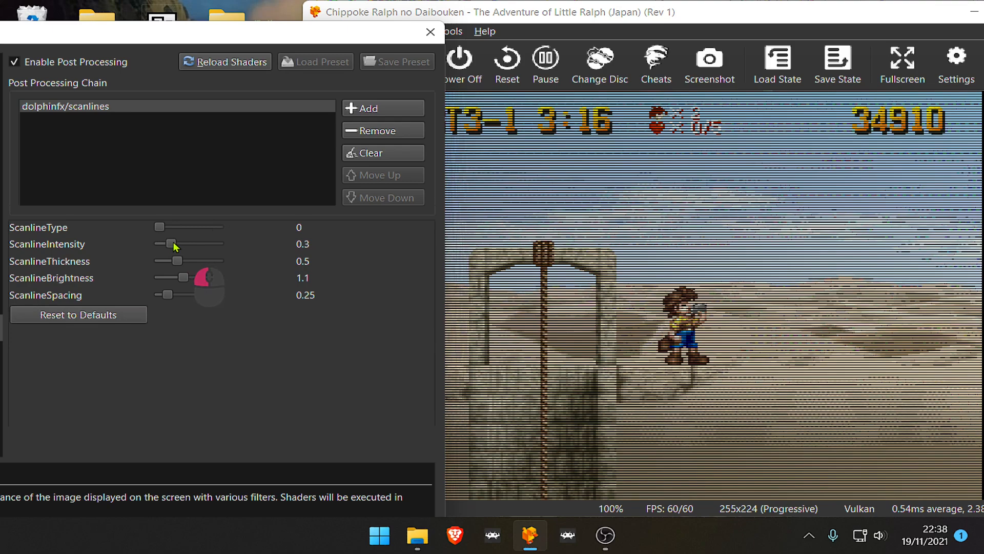
{"action": "left_click_drag", "start_coordinate": [170, 243], "coordinate": [219, 243]}
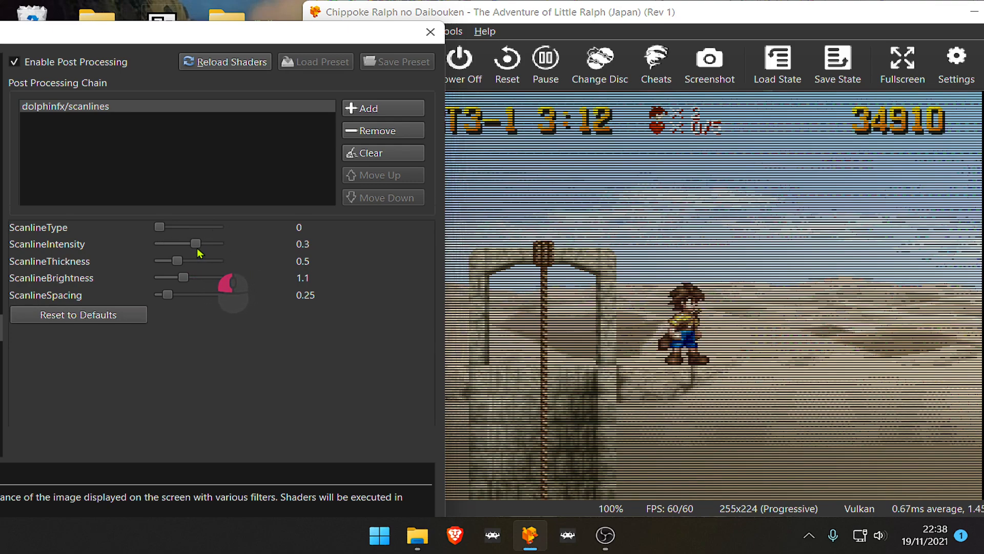
{"action": "left_click_drag", "start_coordinate": [195, 244], "coordinate": [162, 243]}
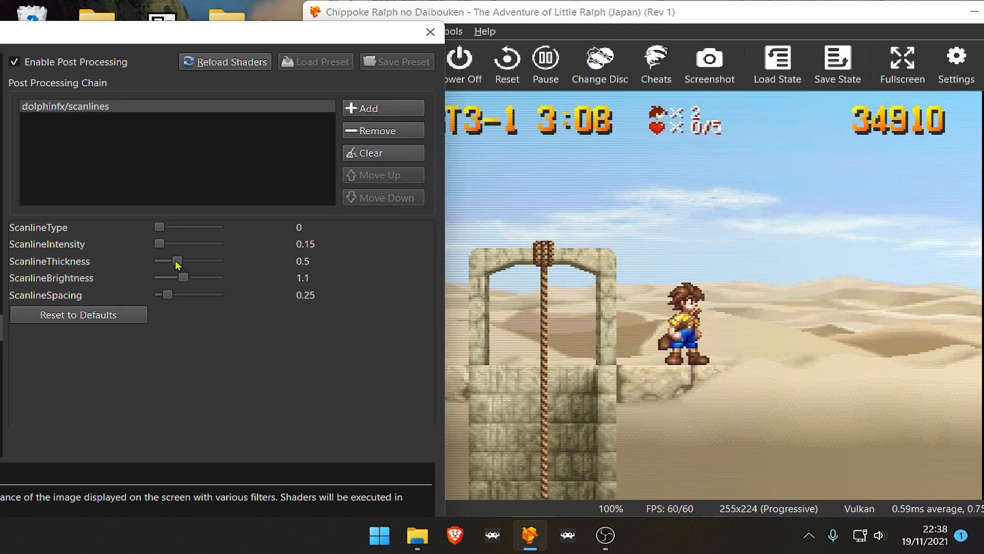
Step: Set scanline thickness to 0.63 and brightness to 0.5 after trying 0.8 and 2
{"action": "left_click_drag", "start_coordinate": [178, 261], "coordinate": [201, 261]}
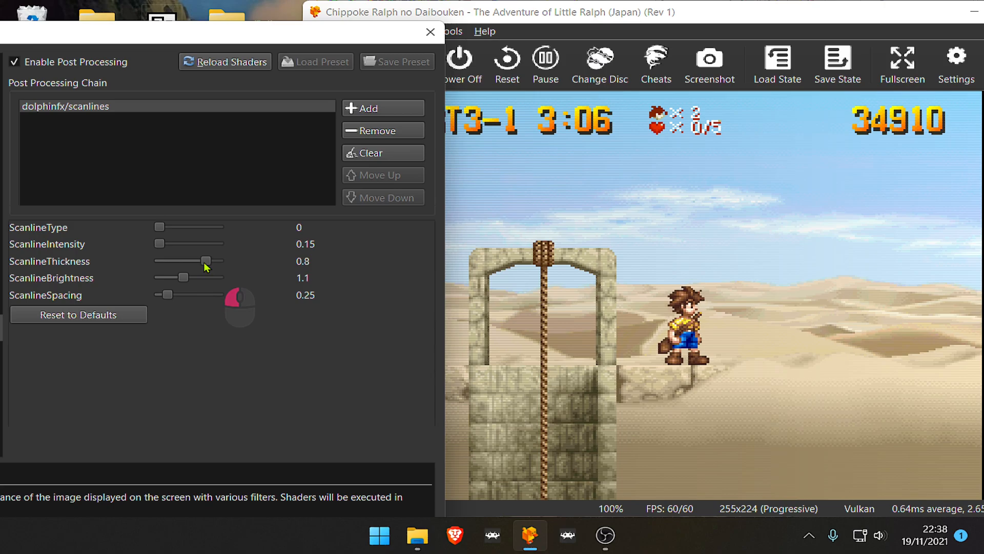
{"action": "left_click_drag", "start_coordinate": [204, 261], "coordinate": [174, 260]}
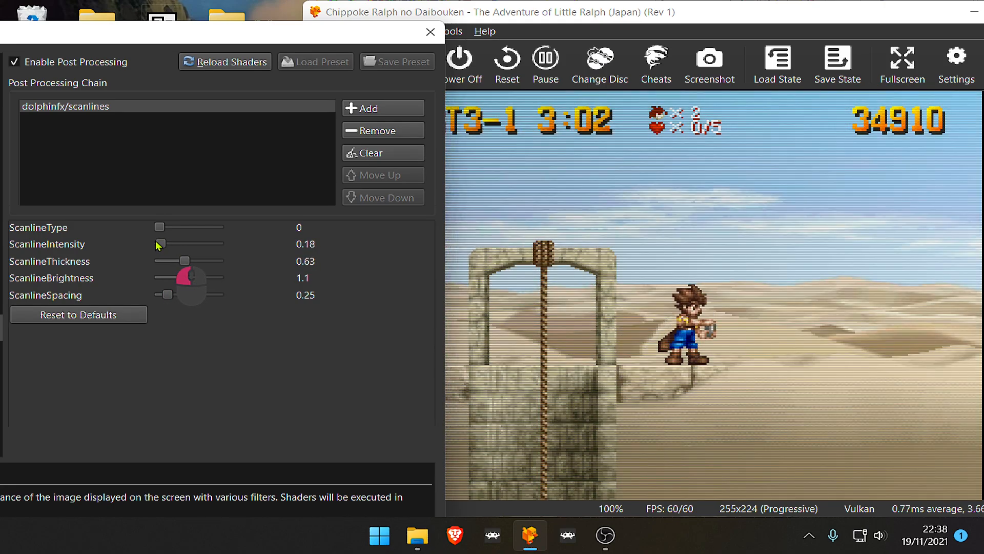
{"action": "left_click_drag", "start_coordinate": [195, 277], "coordinate": [219, 277]}
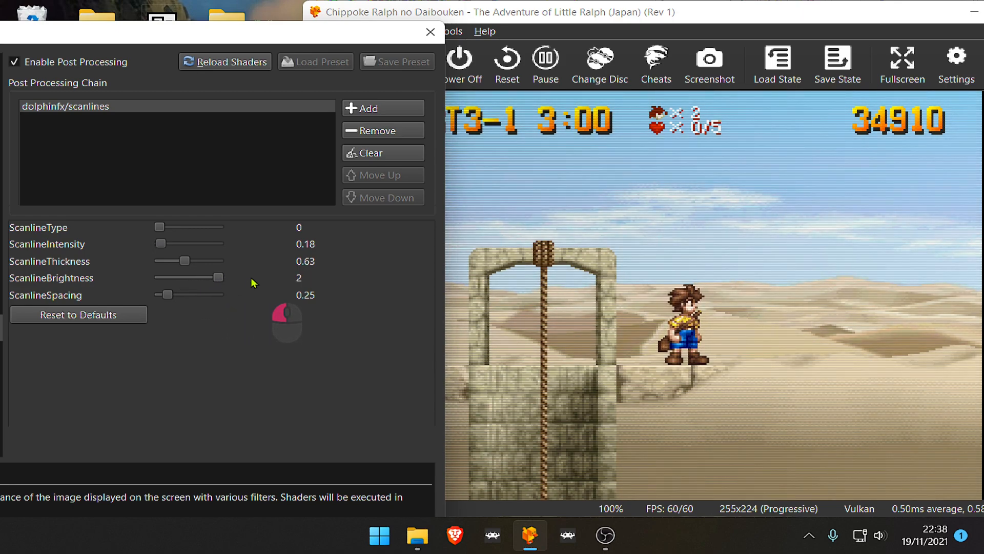
{"action": "left_click_drag", "start_coordinate": [220, 277], "coordinate": [213, 277]}
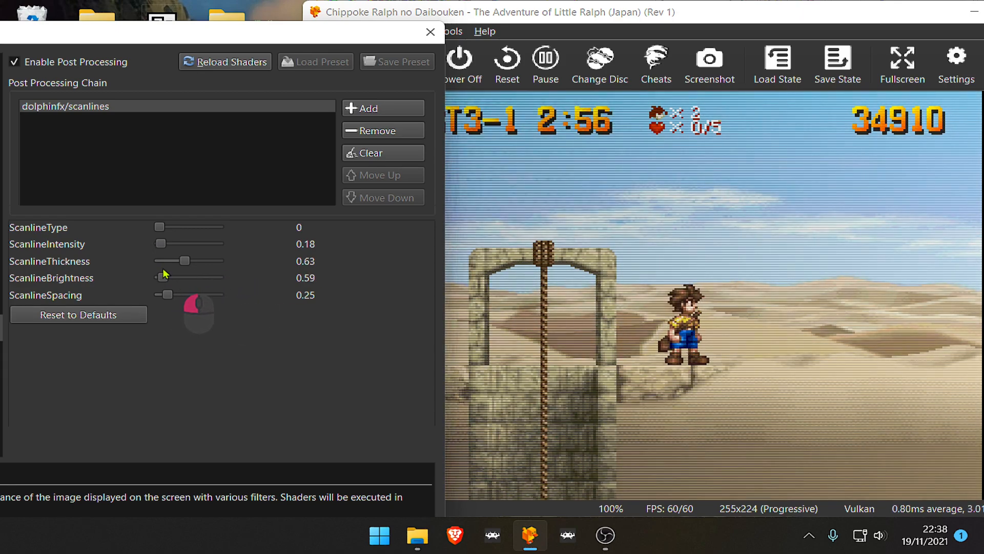
{"action": "left_click_drag", "start_coordinate": [185, 276], "coordinate": [159, 277]}
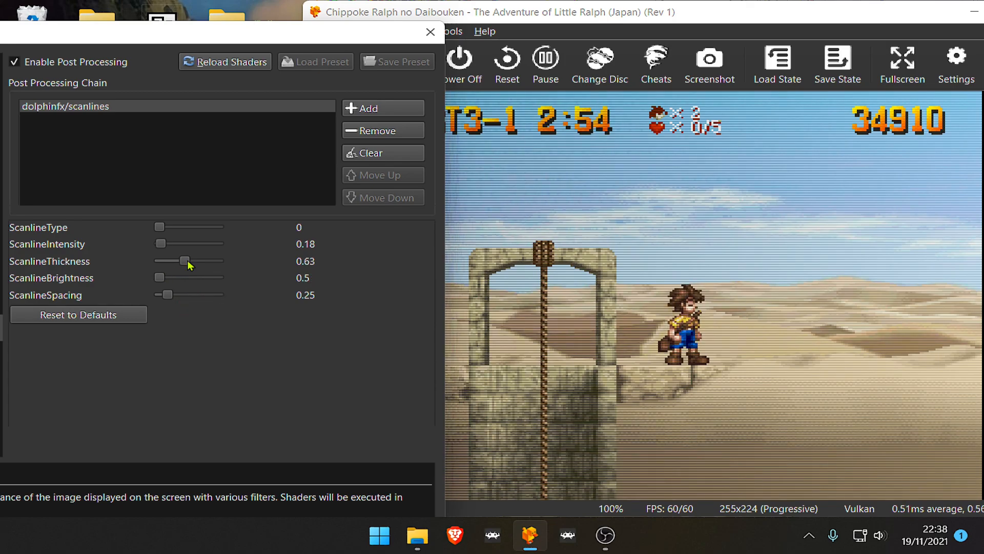
Step: Adjust scanline spacing to 0.36 and intensity to 0.16
{"action": "left_click_drag", "start_coordinate": [164, 295], "coordinate": [177, 294]}
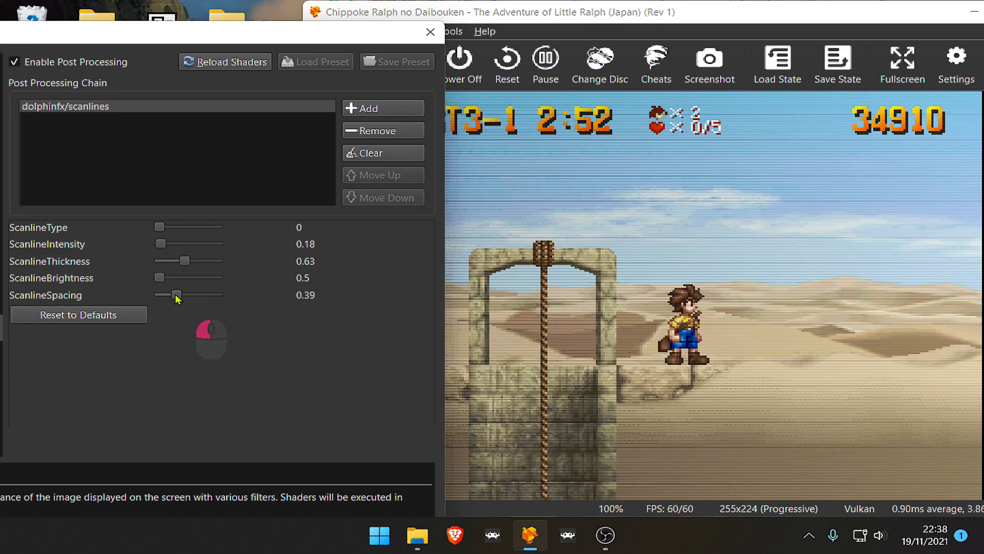
{"action": "left_click_drag", "start_coordinate": [179, 294], "coordinate": [174, 294]}
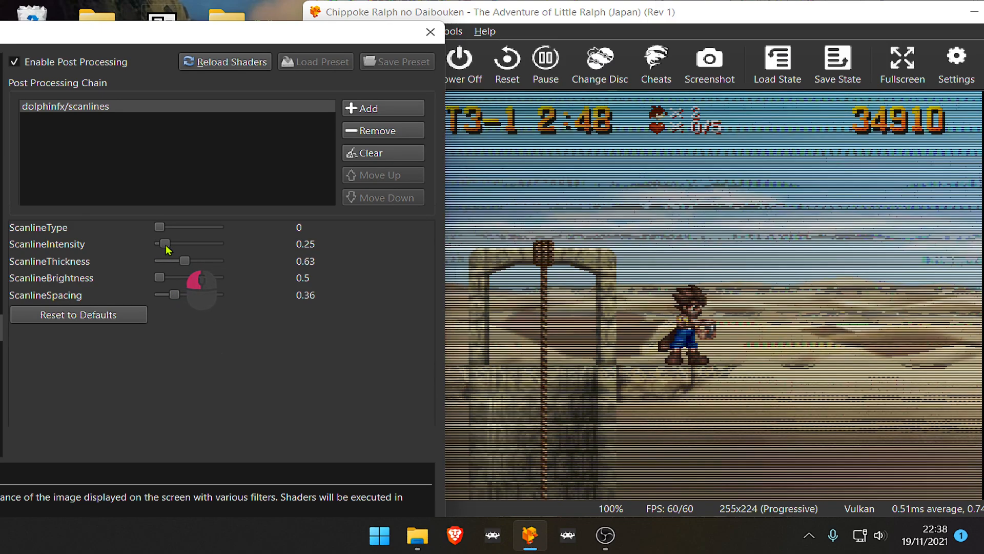
{"action": "left_click_drag", "start_coordinate": [165, 244], "coordinate": [161, 243]}
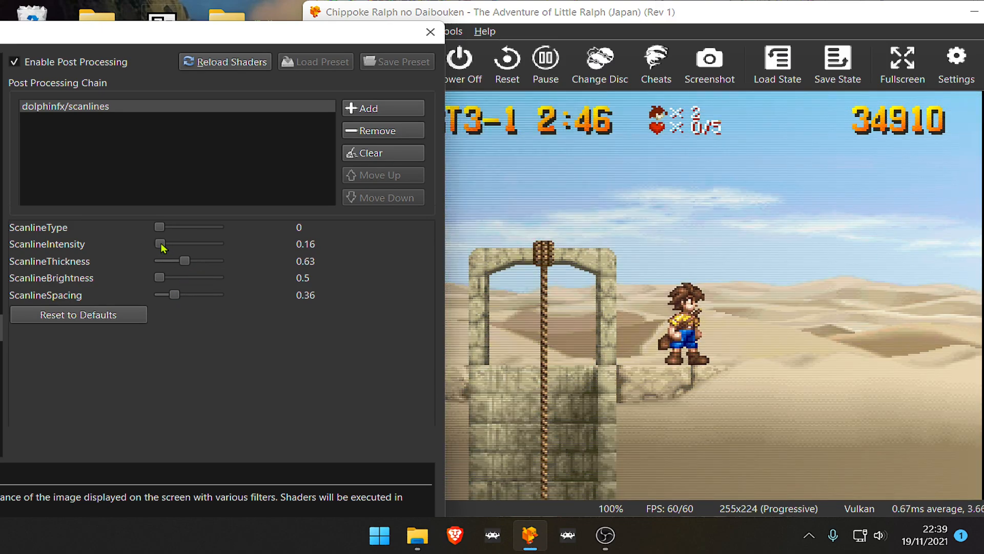
Step: Try scanline thickness 0.33 and 0.2, then reset all scanline parameters to defaults
{"action": "left_click_drag", "start_coordinate": [185, 260], "coordinate": [162, 261]}
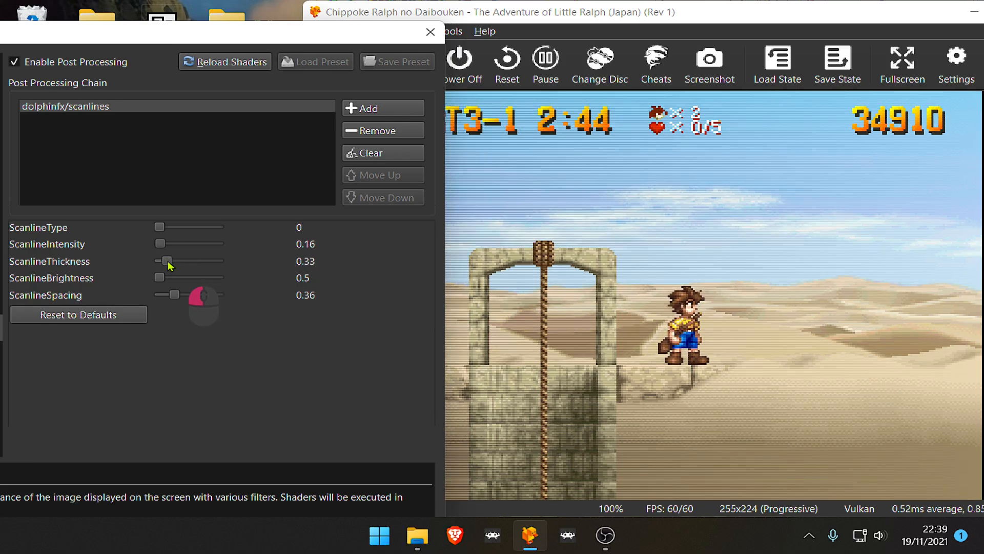
{"action": "left_click_drag", "start_coordinate": [165, 261], "coordinate": [157, 260]}
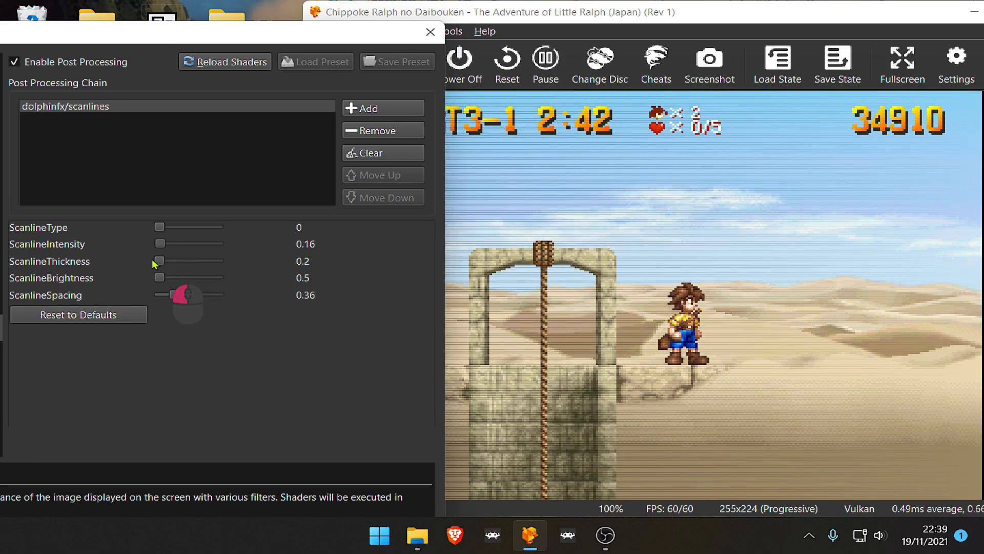
{"action": "left_click_drag", "start_coordinate": [158, 260], "coordinate": [195, 261]}
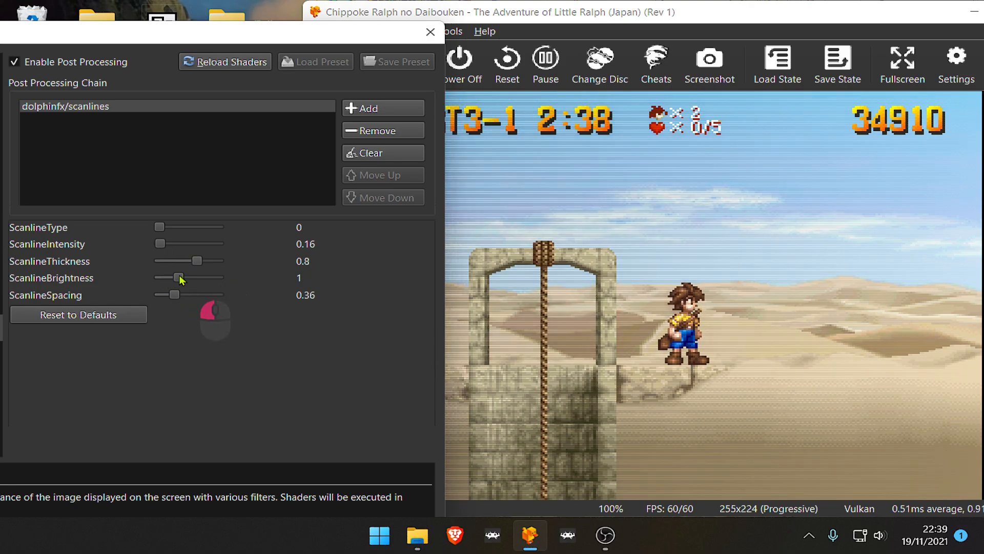
{"action": "left_click", "coordinate": [78, 314]}
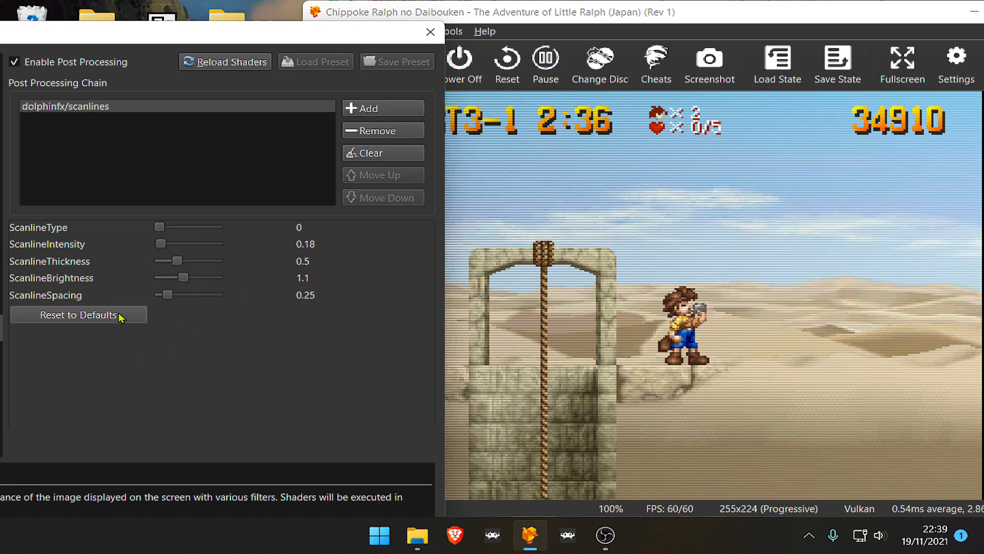